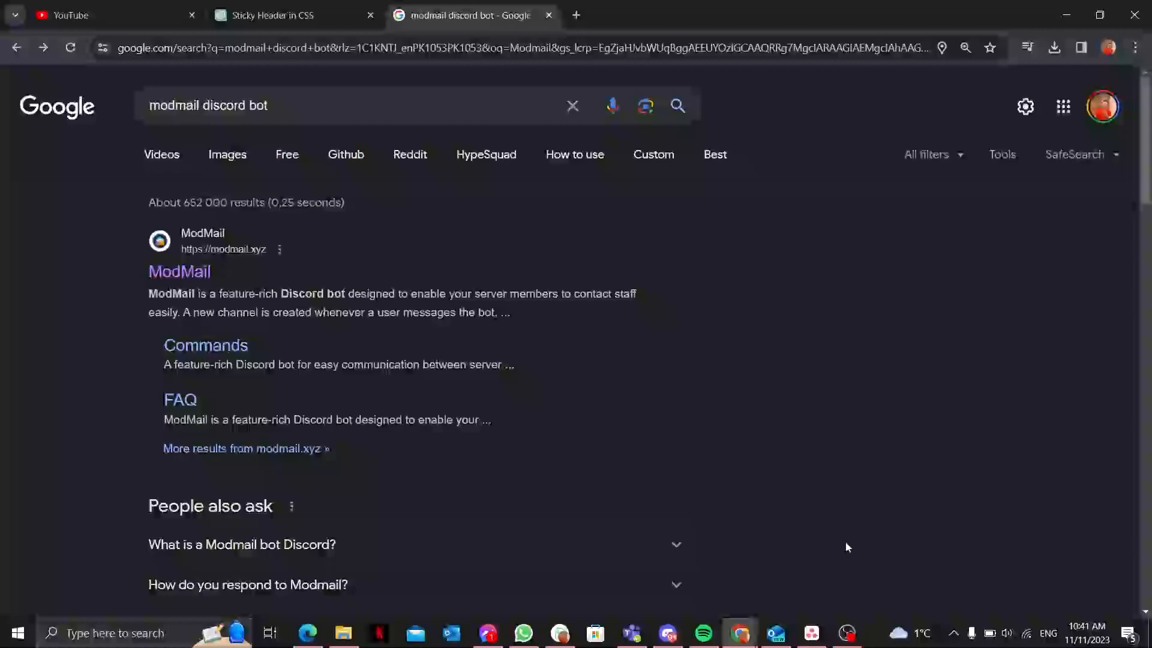
mouse_move(624, 438)
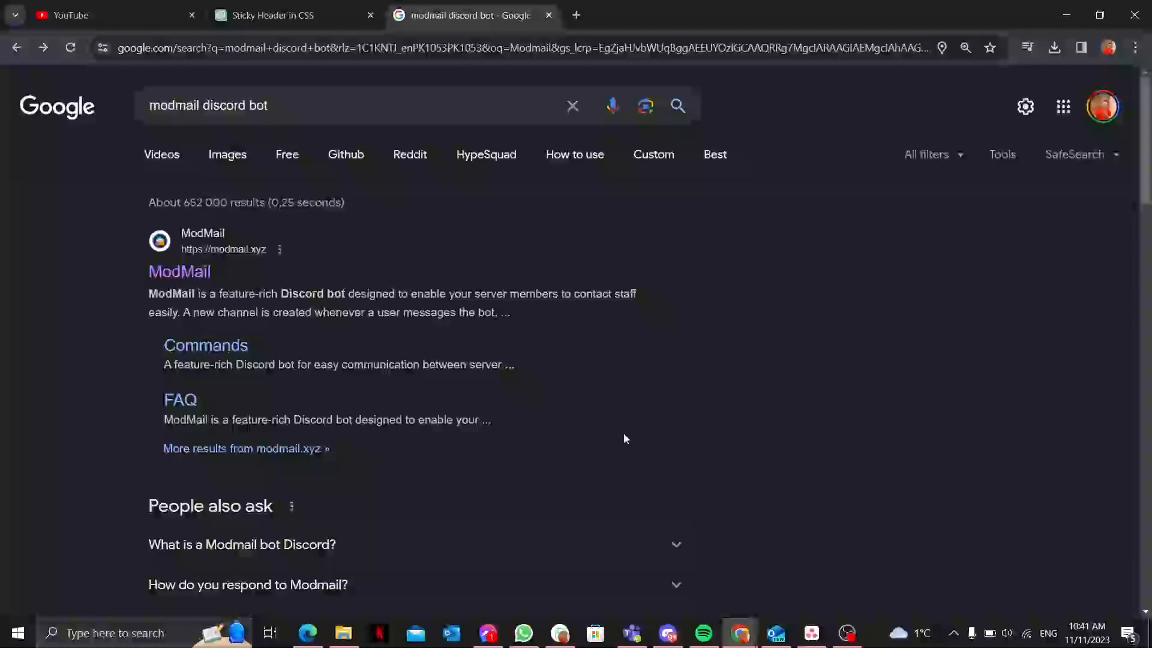
mouse_move(492, 437)
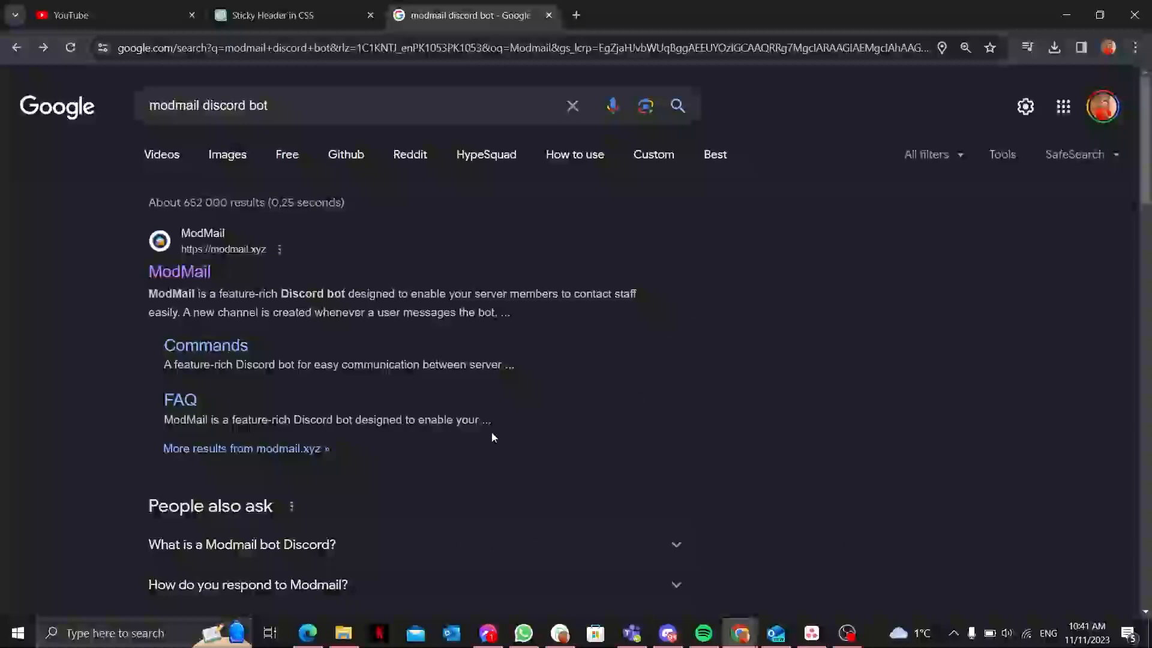
mouse_move(331, 347)
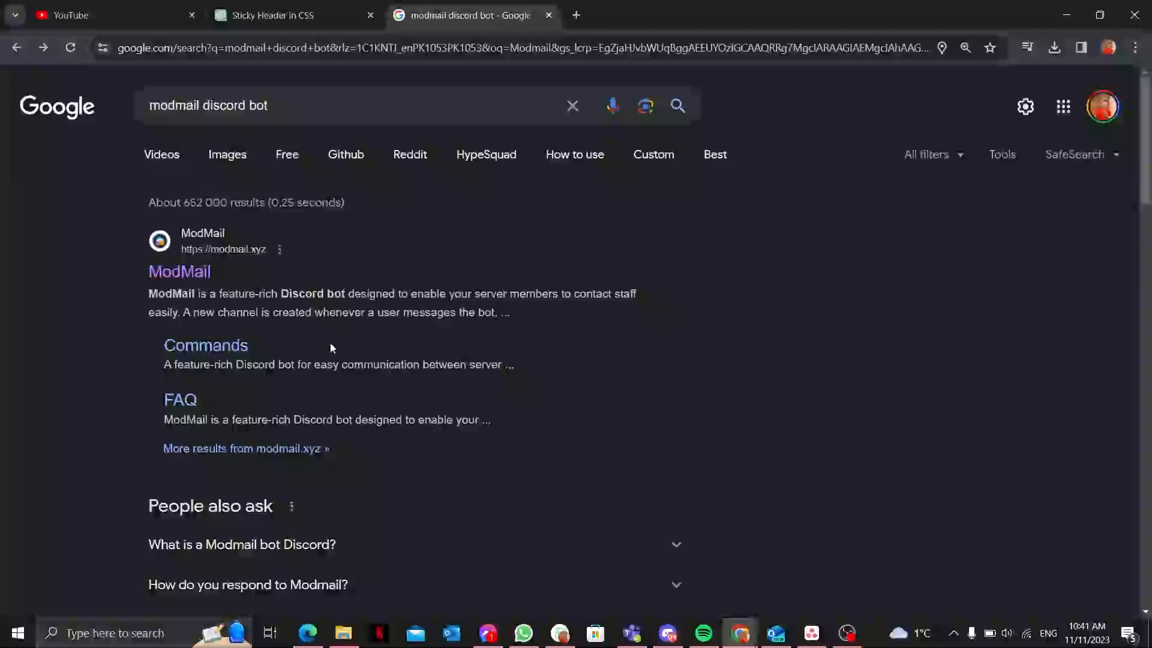
mouse_move(180, 271)
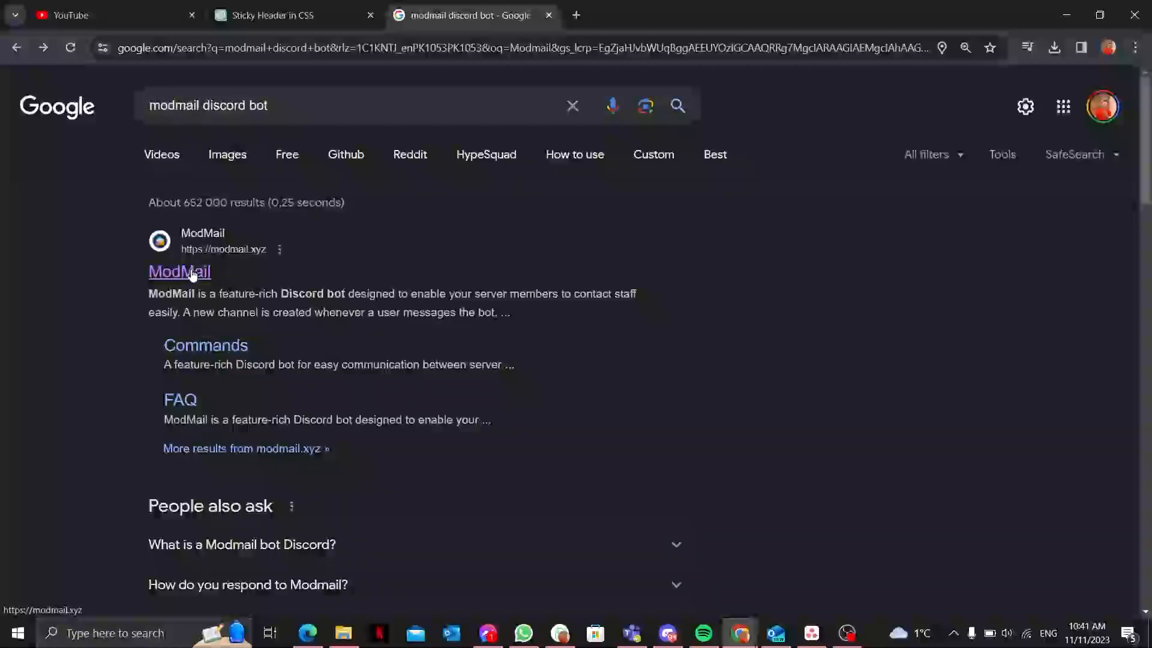
left_click(179, 272)
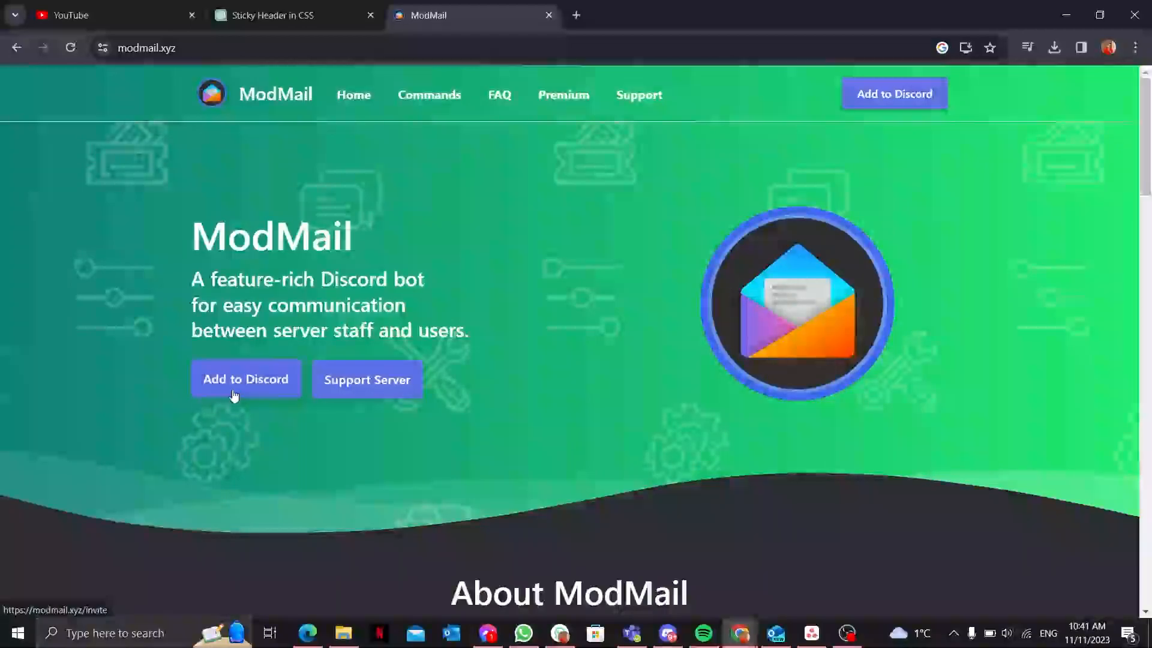
left_click(246, 379)
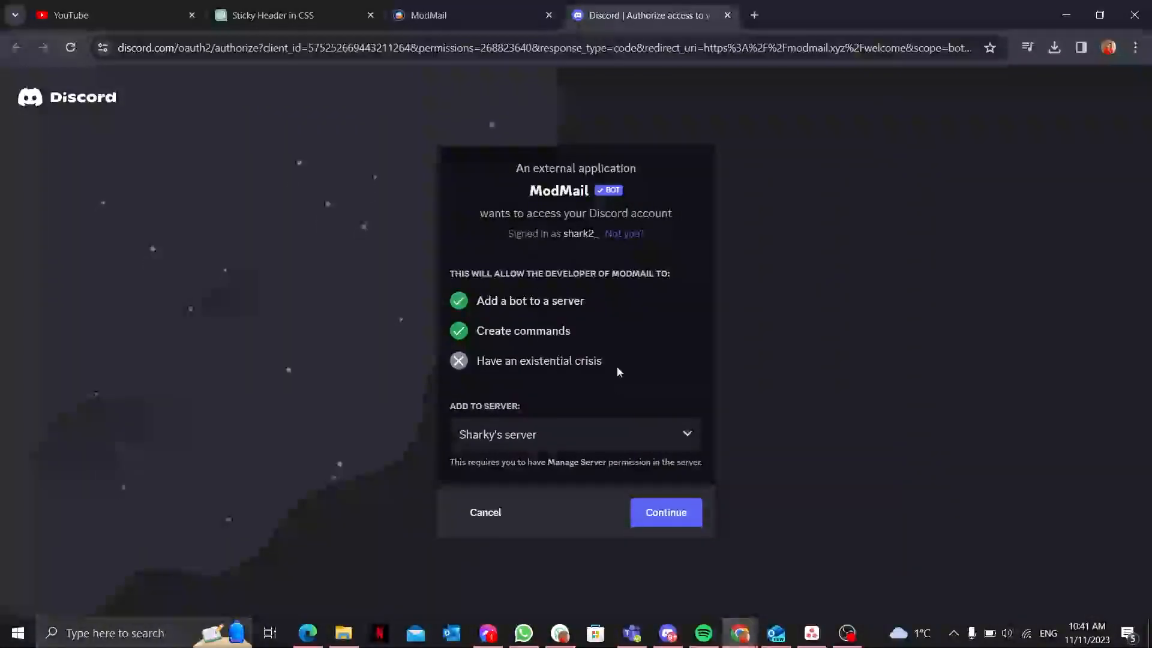
left_click(575, 434)
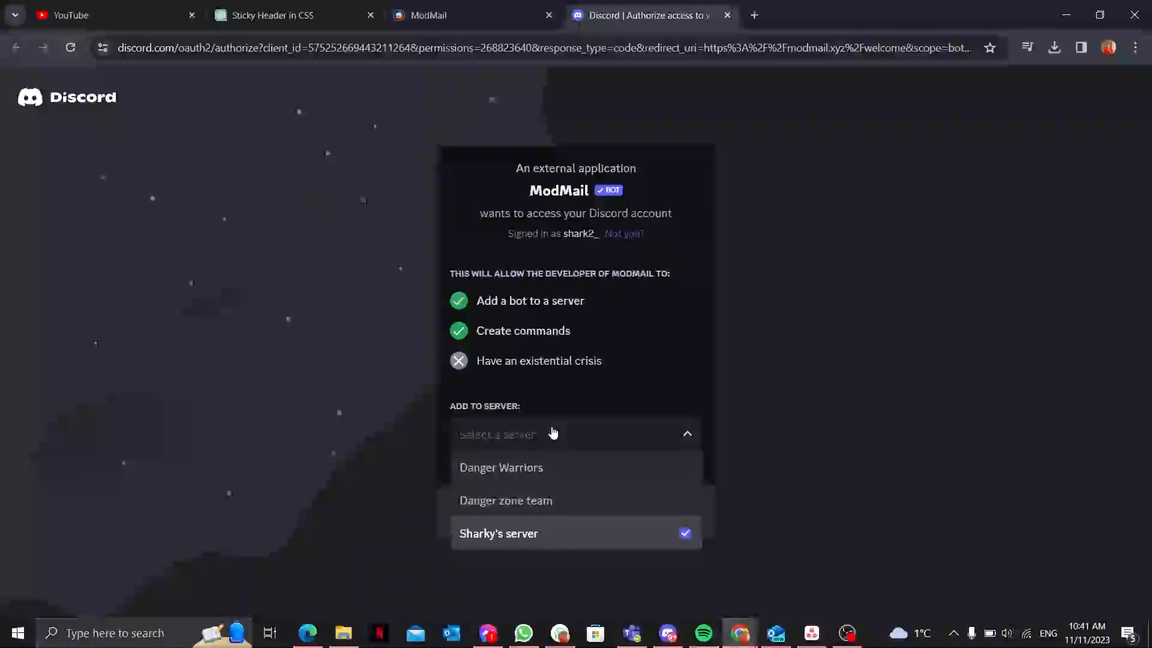
left_click(498, 533)
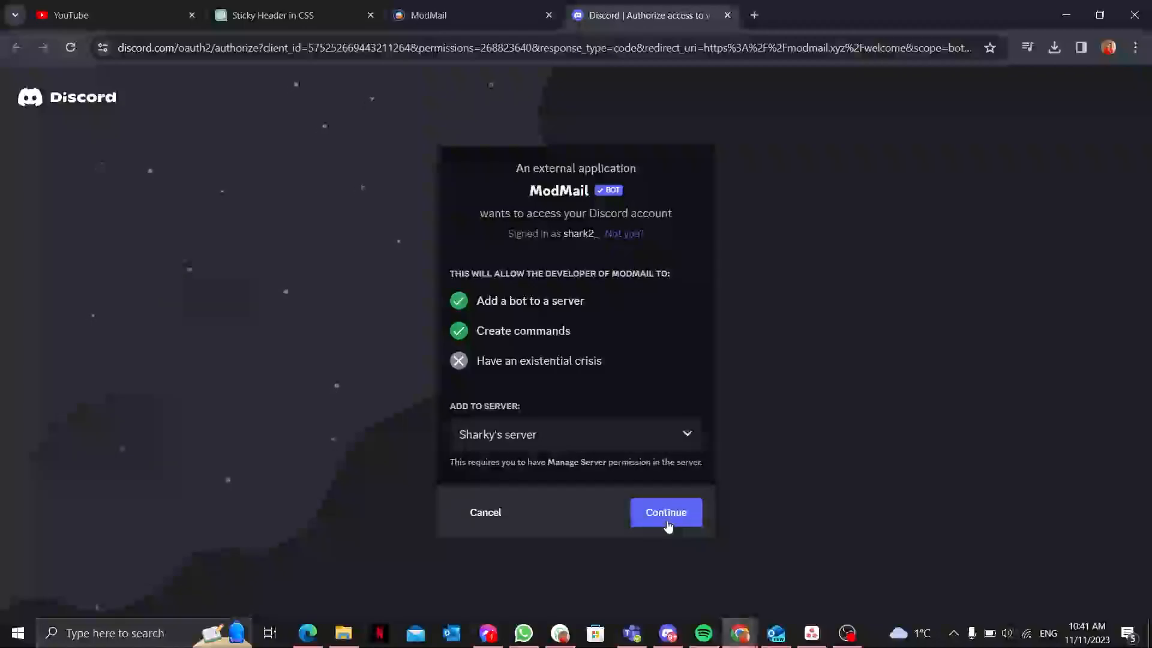
- Authorize ModMail with all requested permissions and pass the hCaptcha human check
left_click(664, 512)
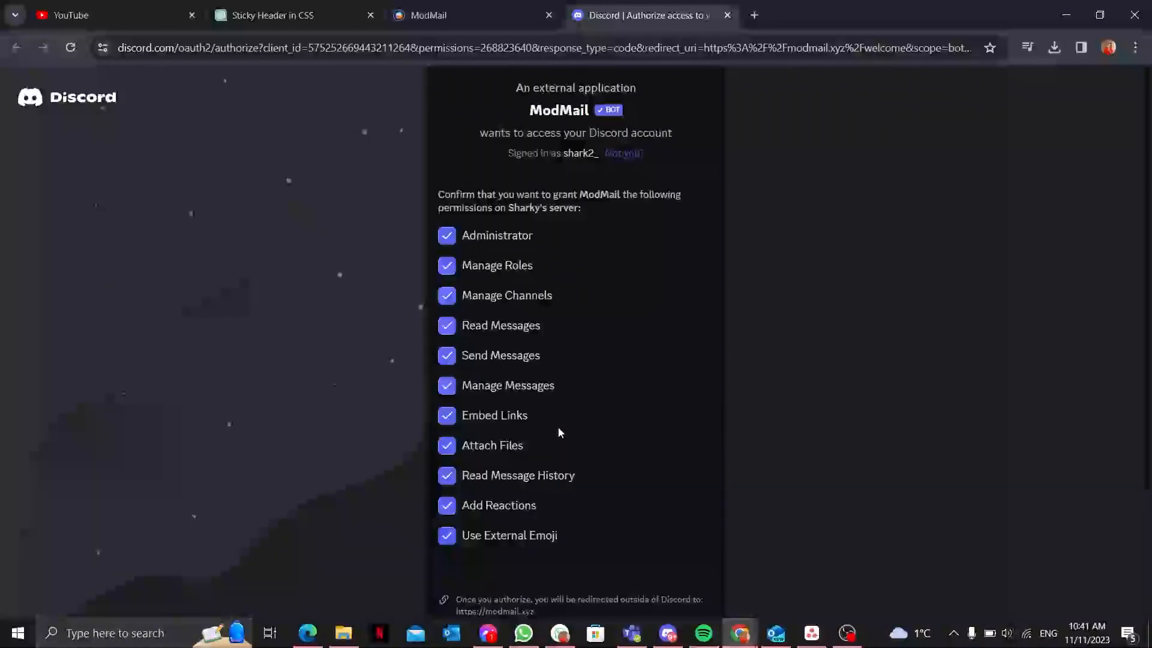
scroll("down", 3)
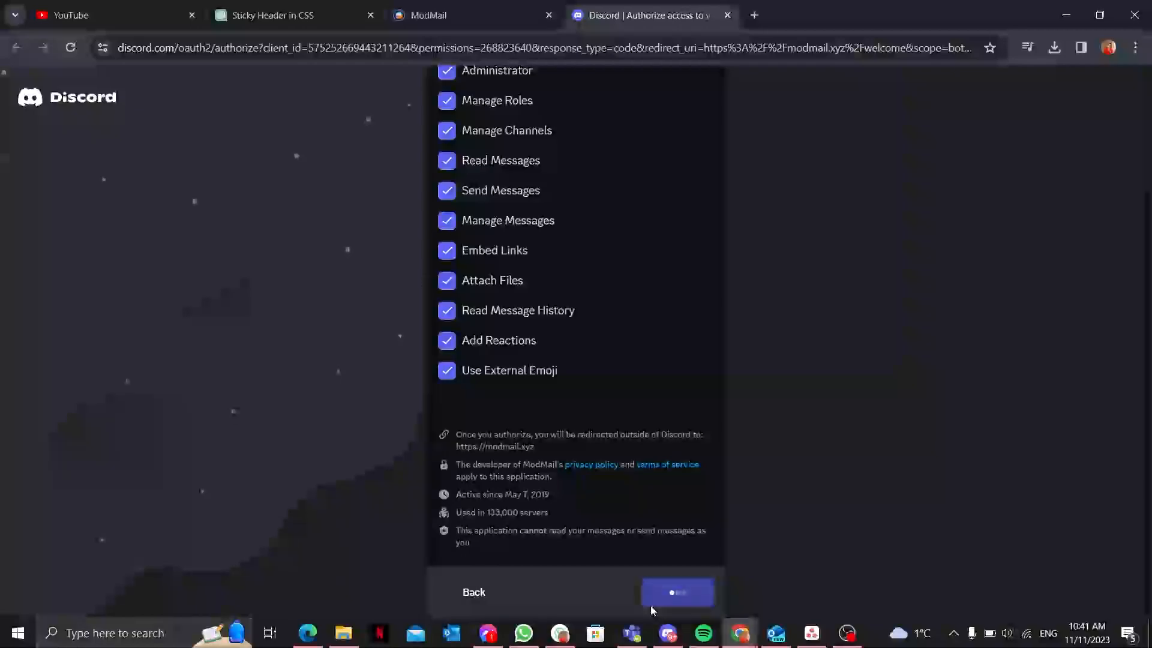
left_click(676, 592)
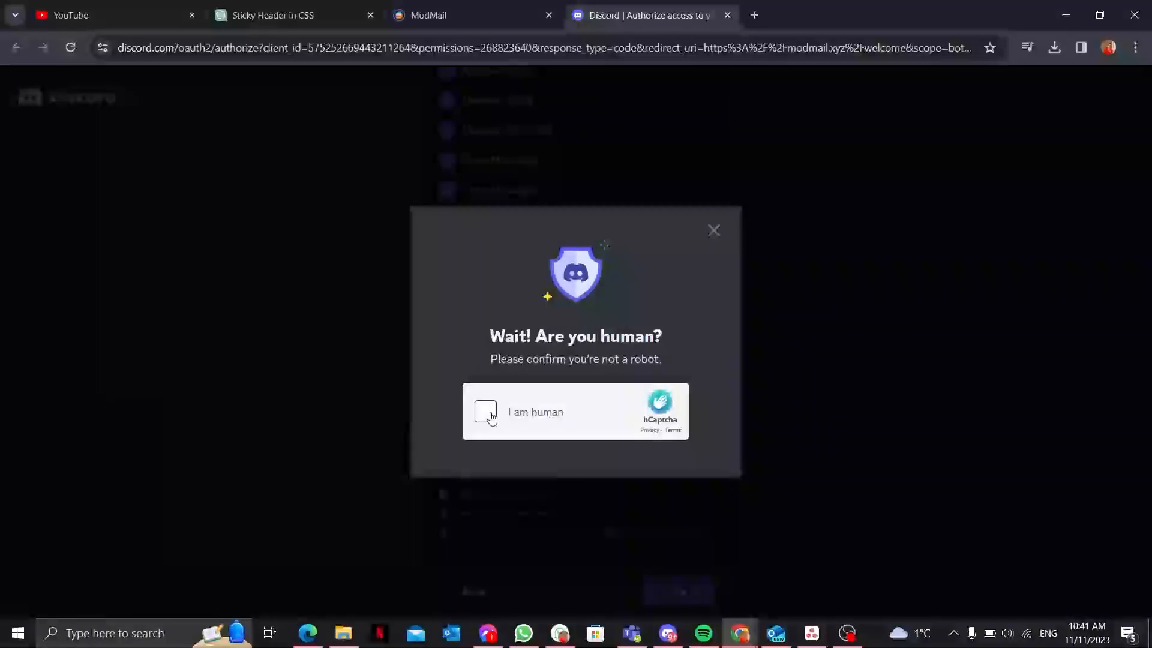
left_click(484, 412)
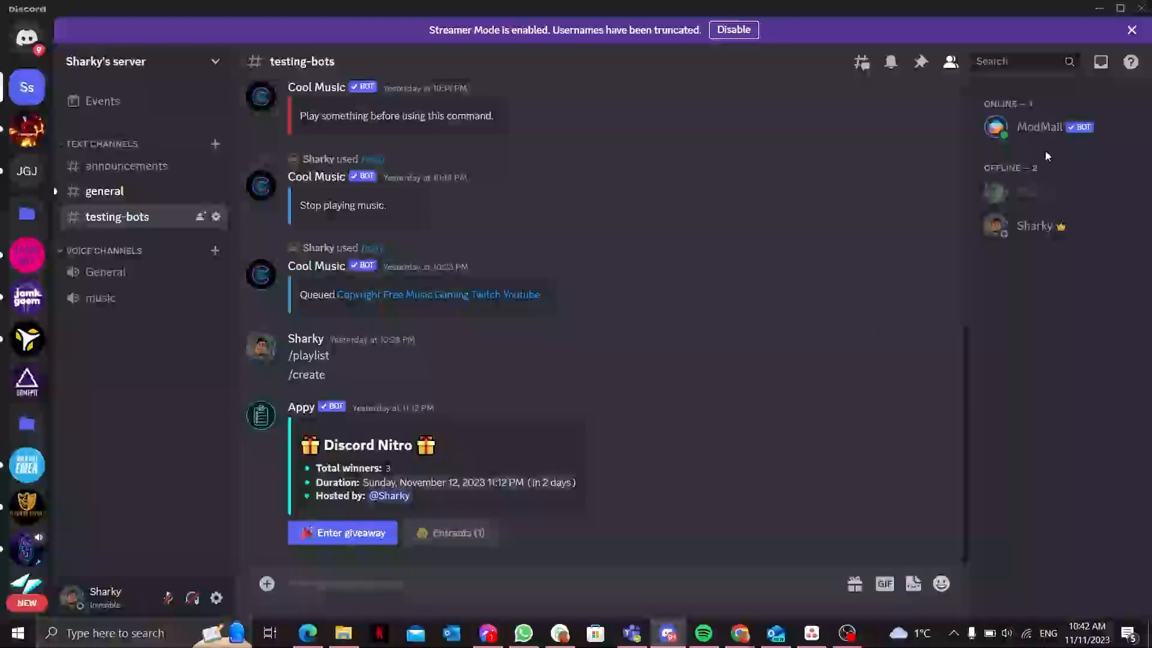
- Send =help in #testing-bots and page forward through ModMail's help menu
left_click(1038, 126)
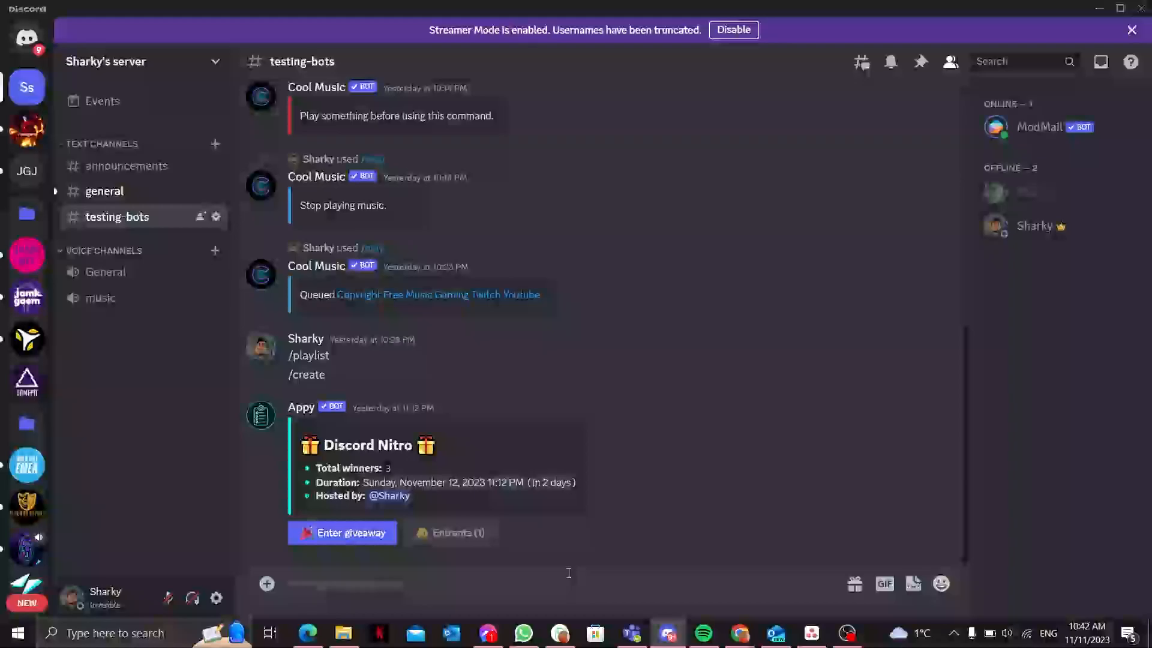
type("=")
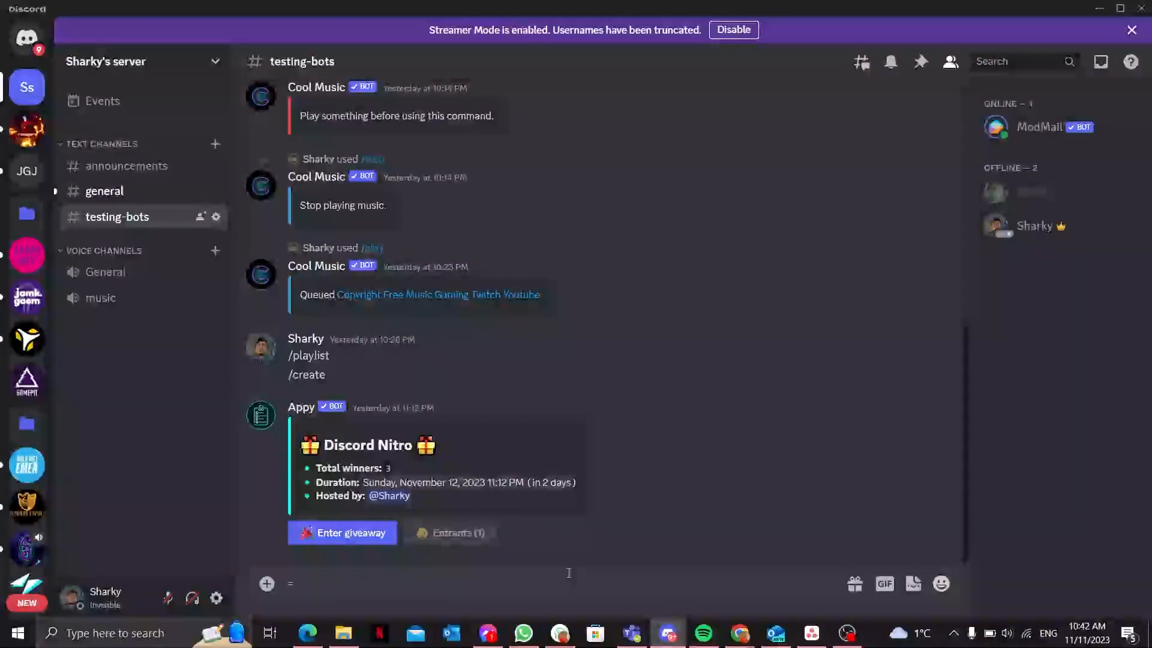
type("help")
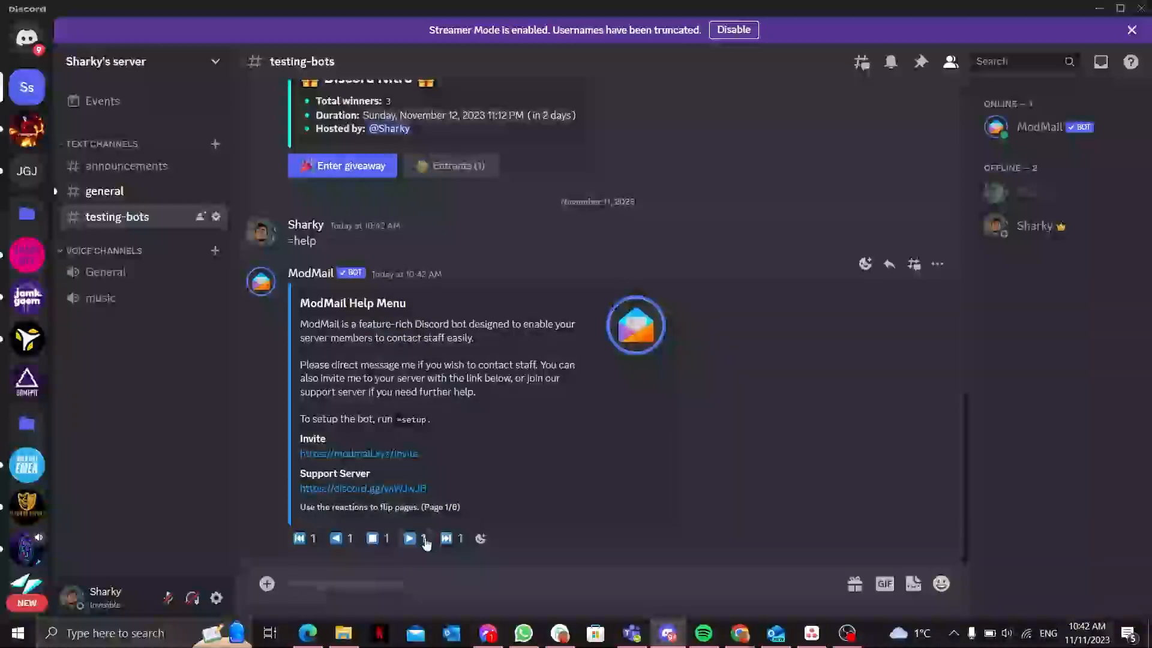
mouse_move(409, 538)
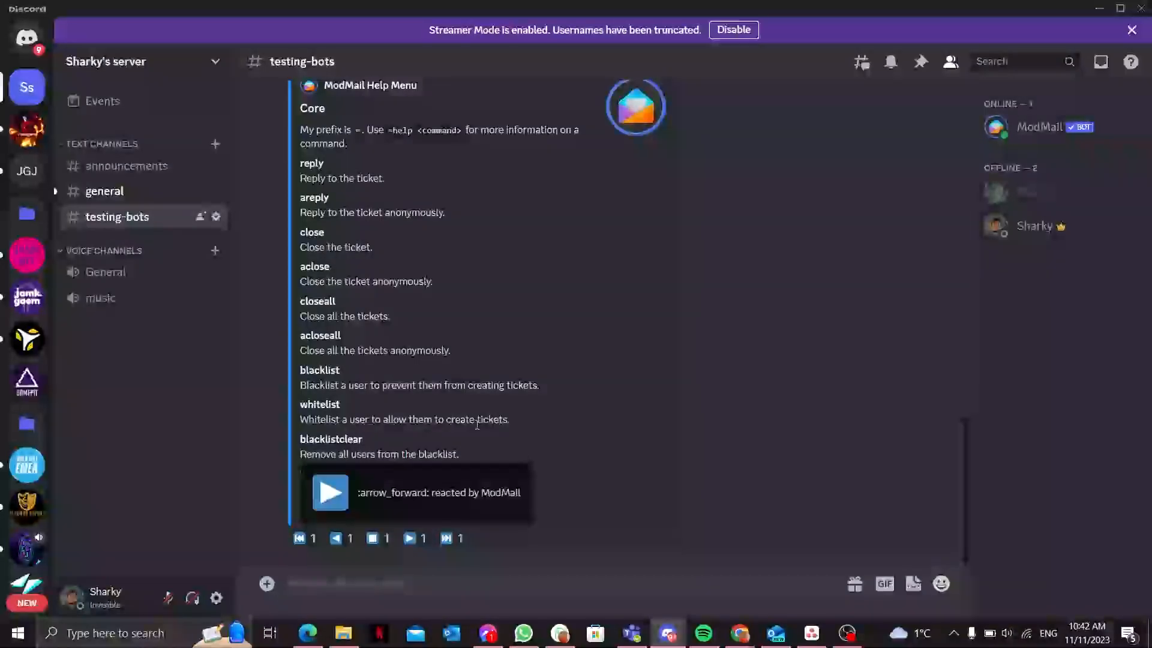
left_click(409, 537)
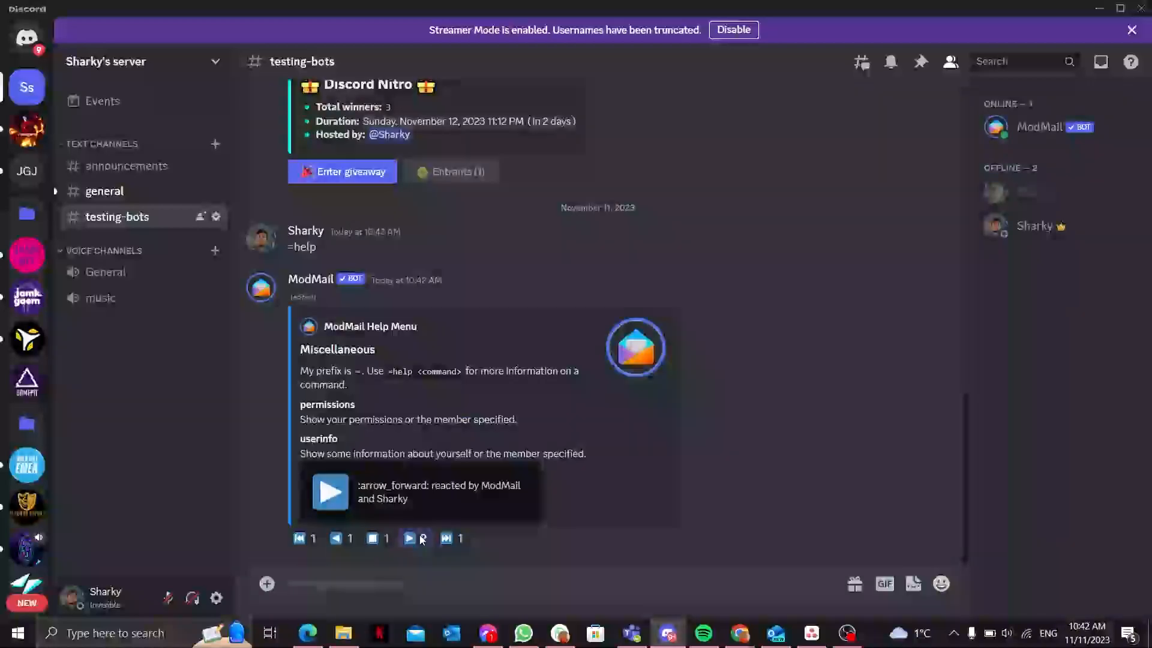
left_click(408, 539)
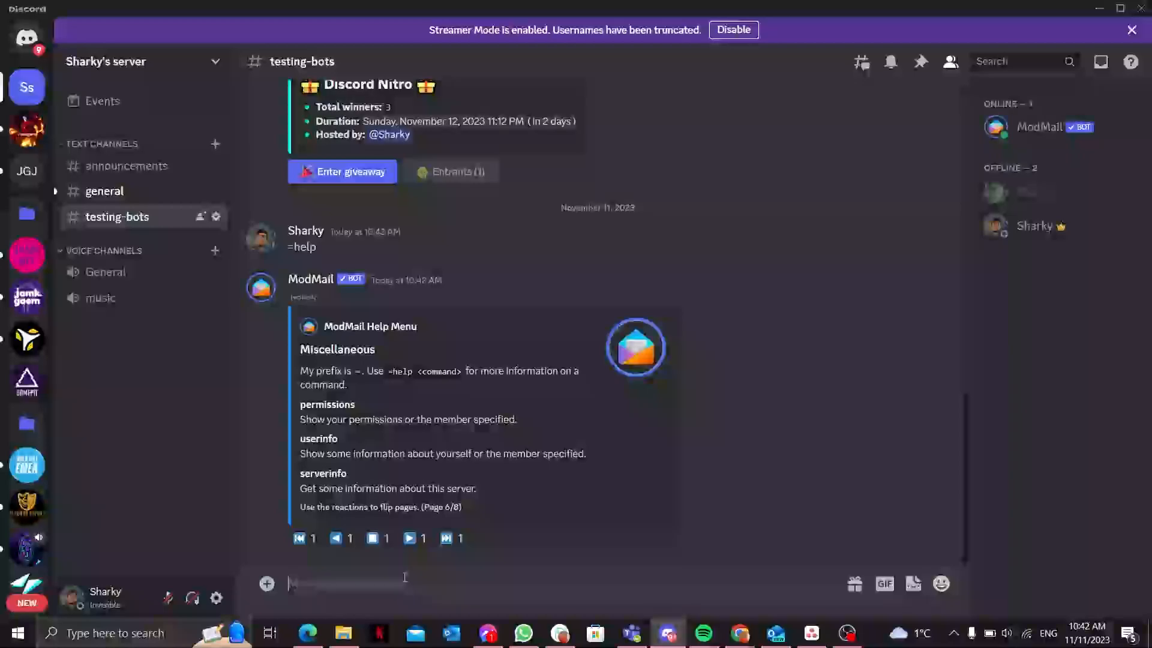
- Run =setup to create modmail-log, then grant new role access via =accessrole
type("=s")
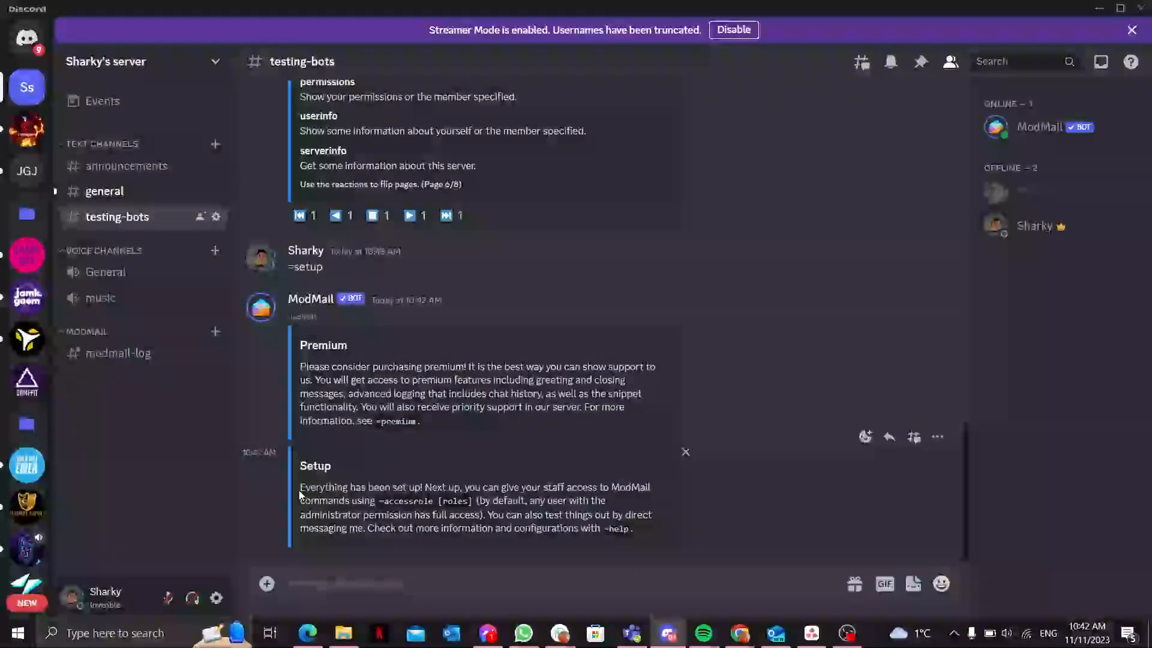
double_click(435, 487)
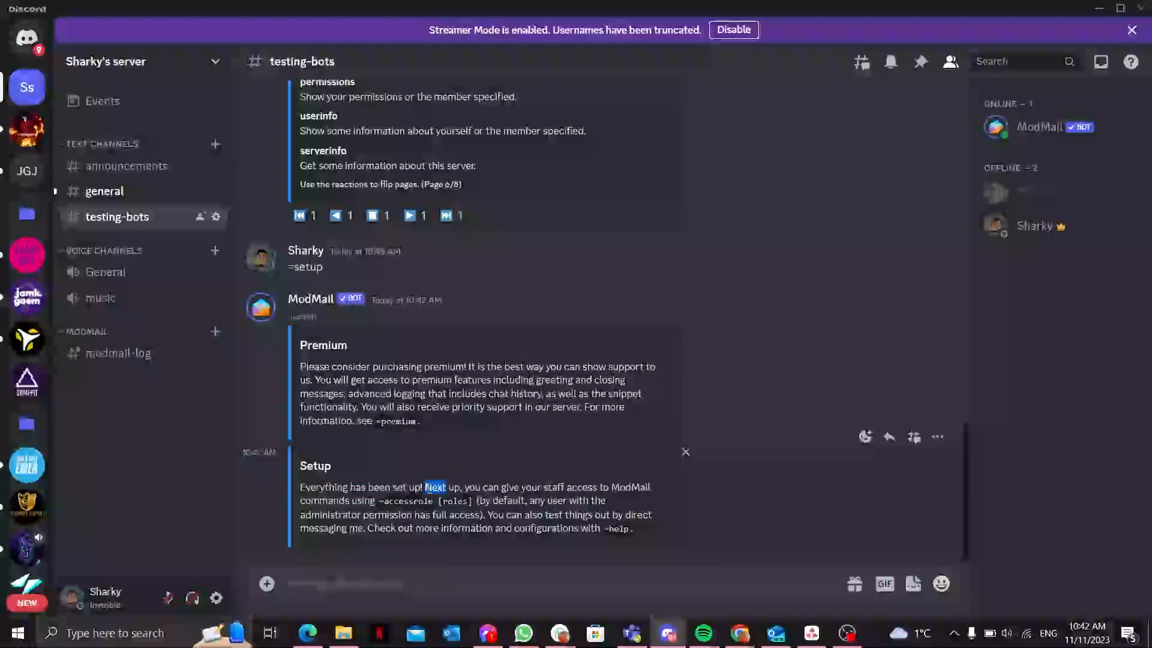
left_click_drag(425, 487, 597, 487)
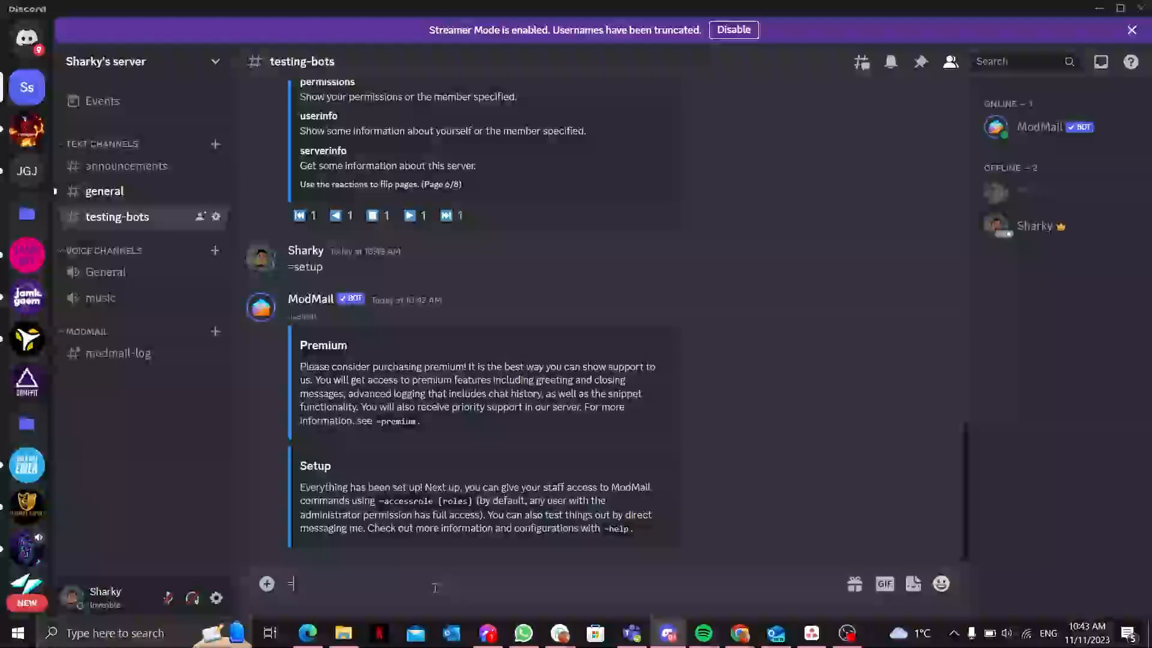
type("=access")
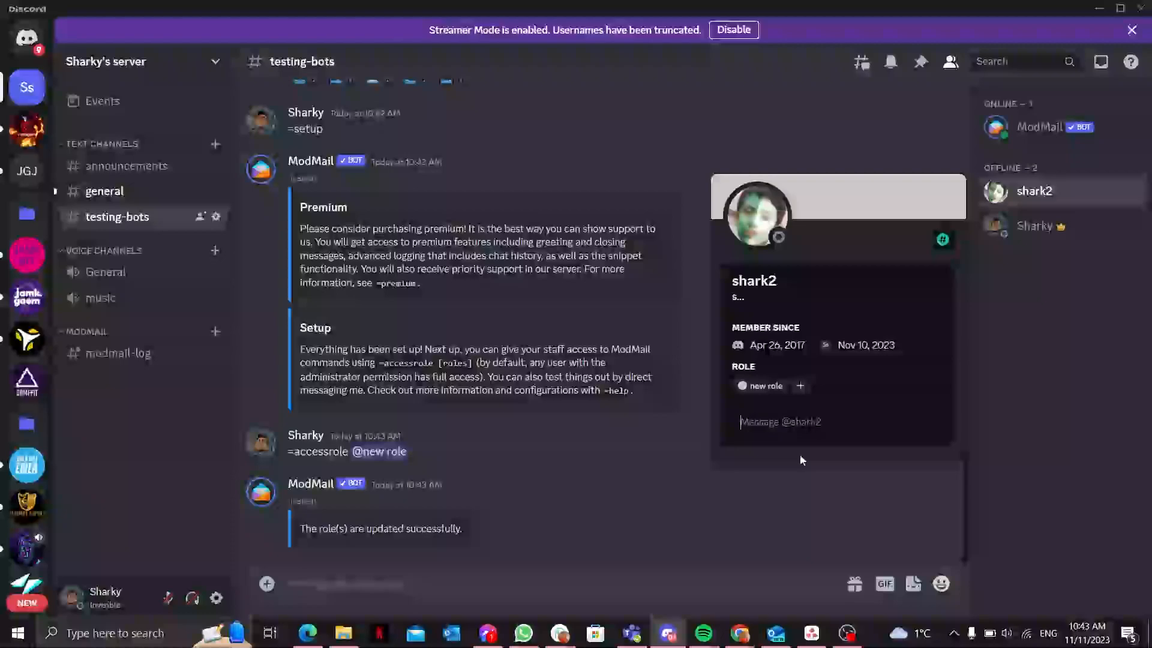
mouse_move(559, 446)
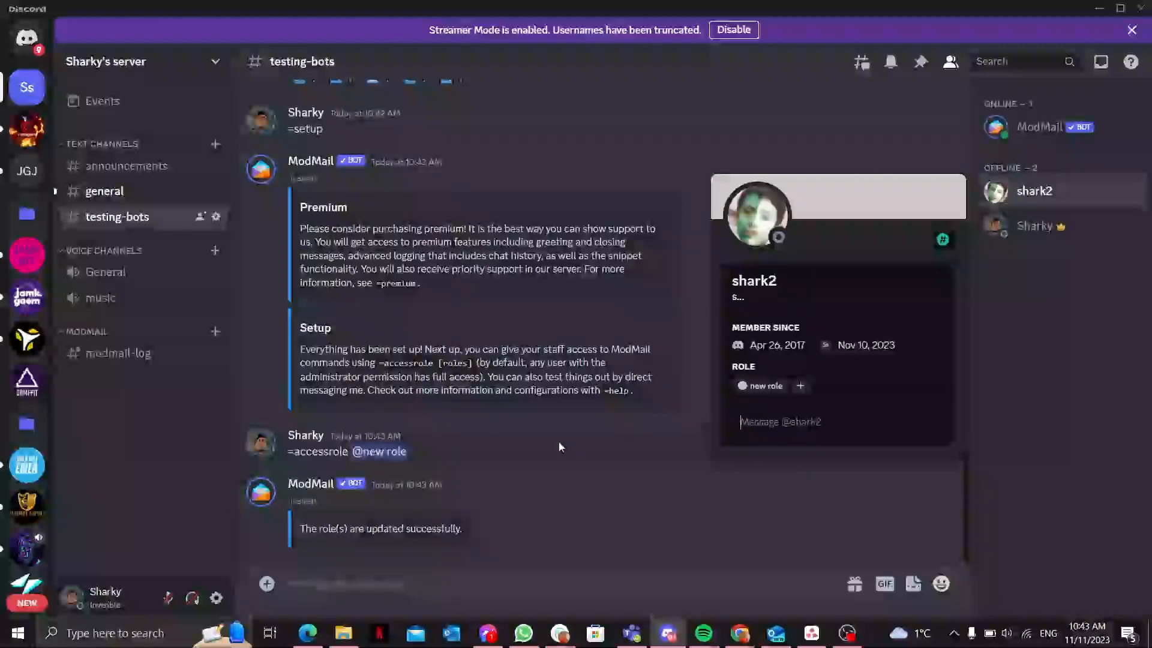
left_click(117, 353)
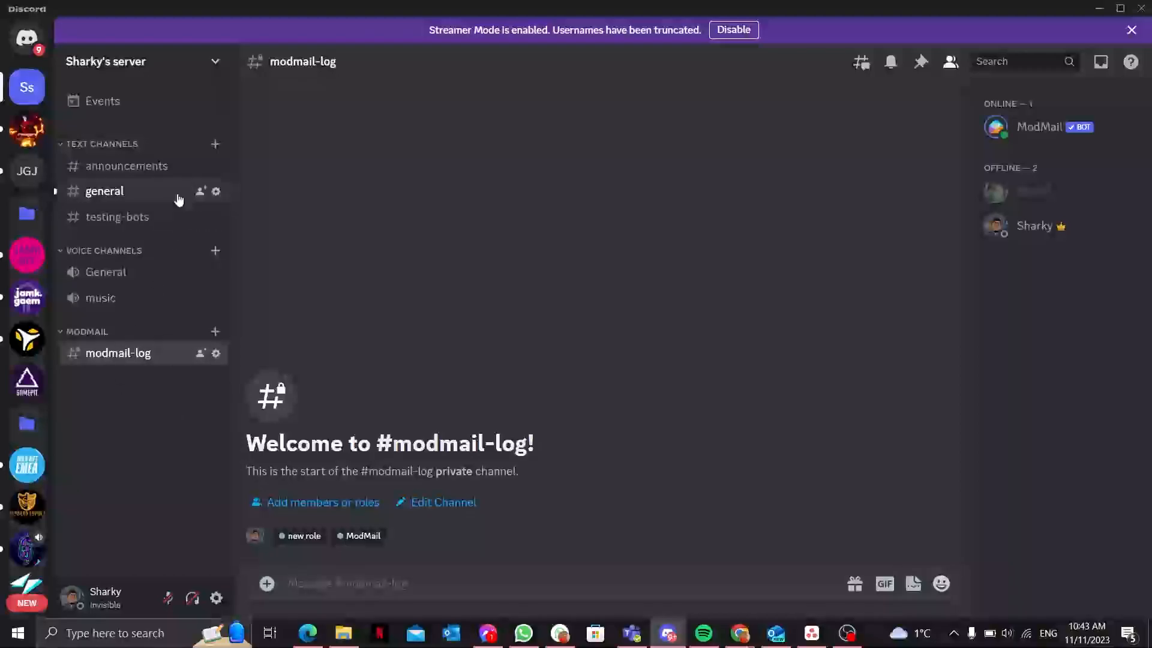
left_click(104, 191)
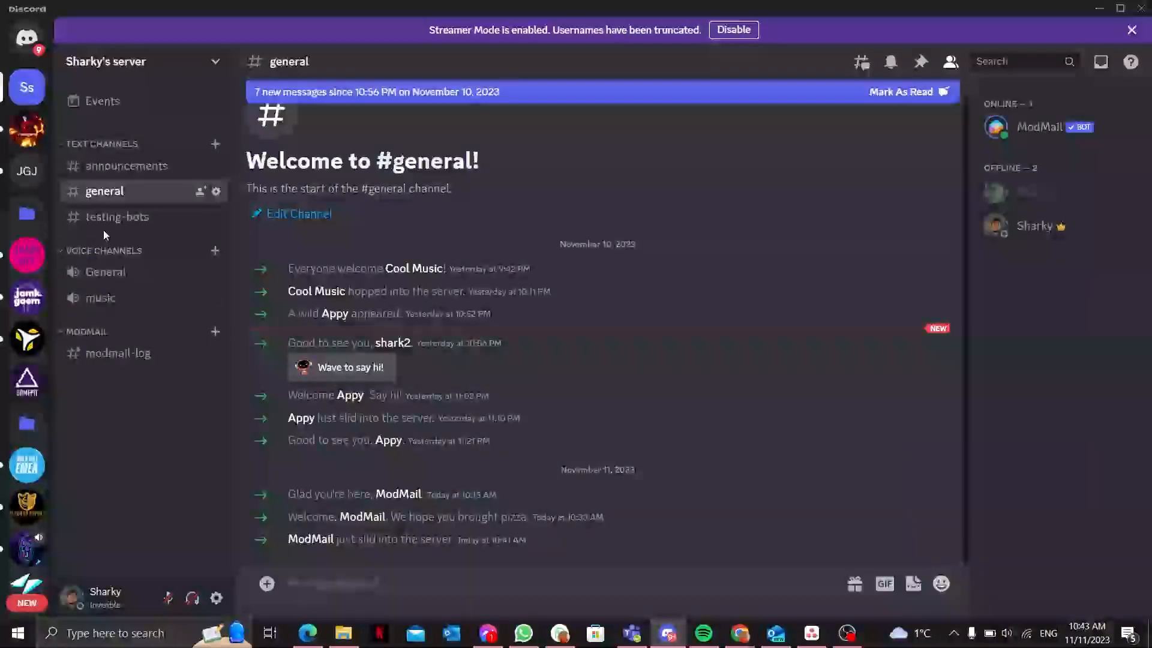
left_click(117, 216)
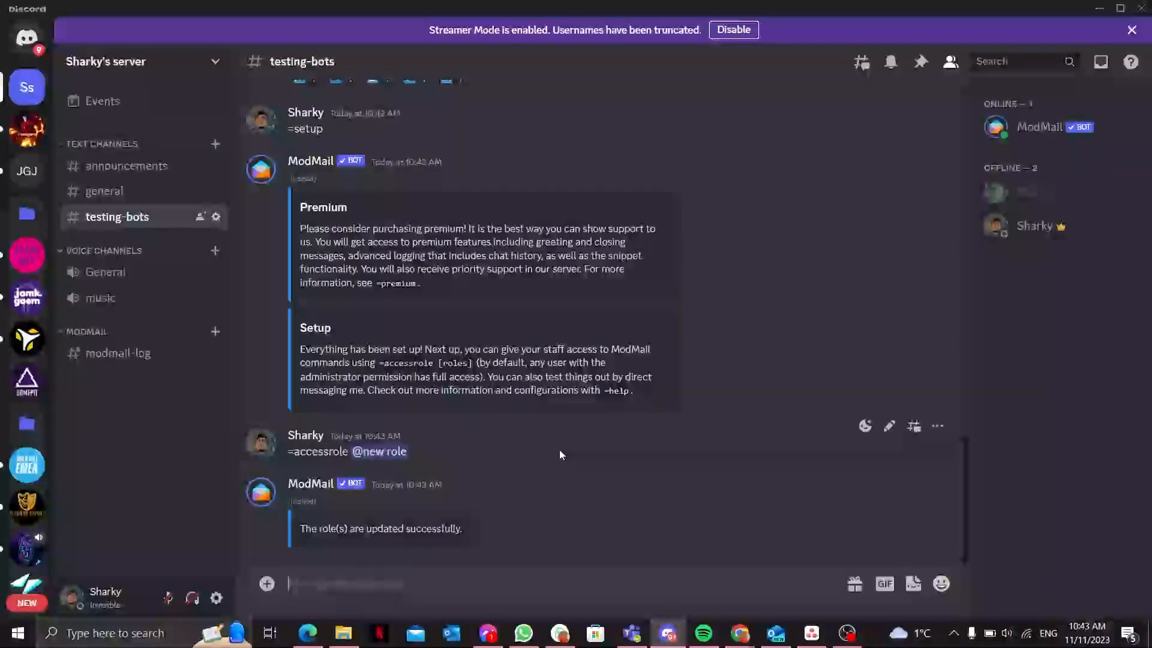
mouse_move(1051, 152)
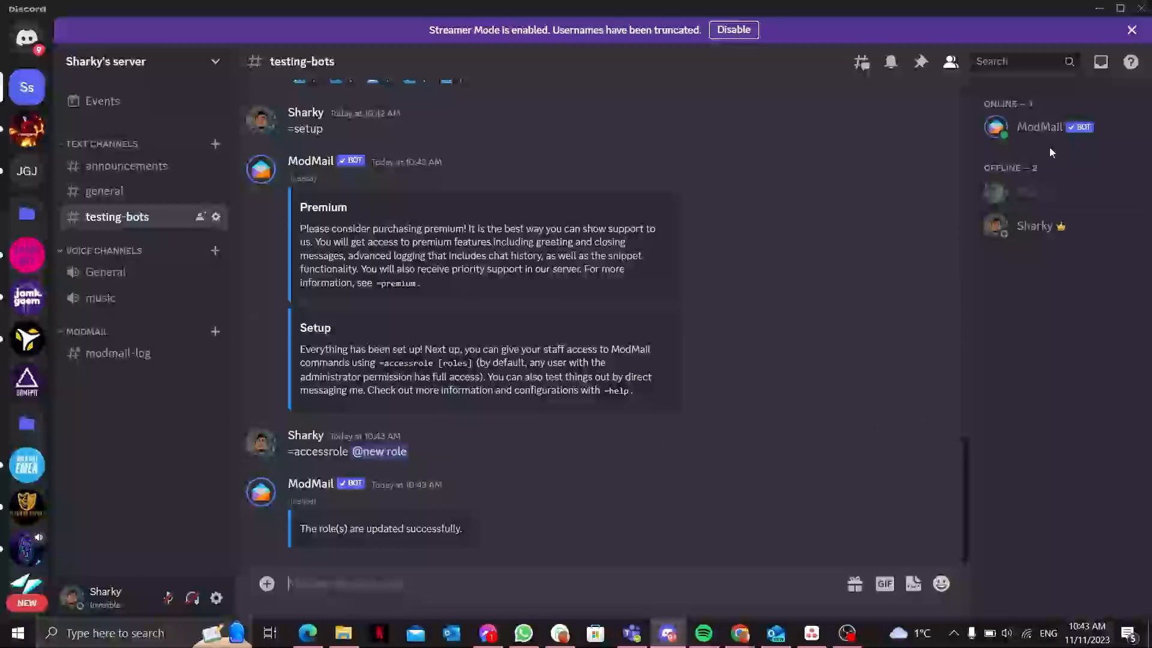
left_click(1038, 127)
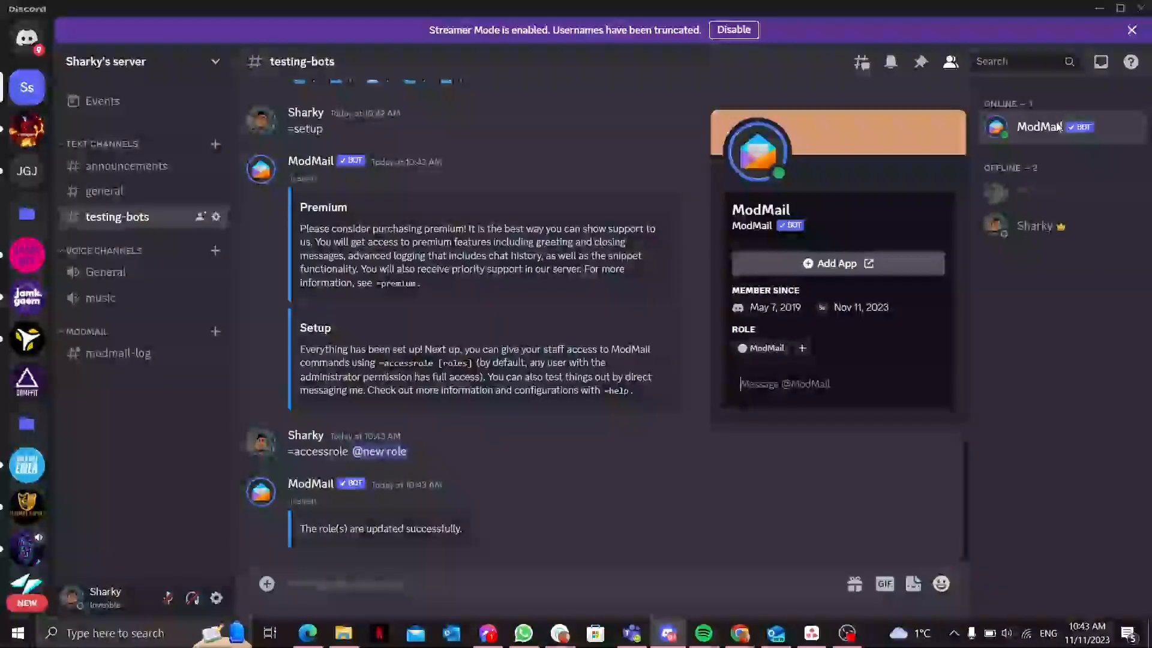
type("Hell")
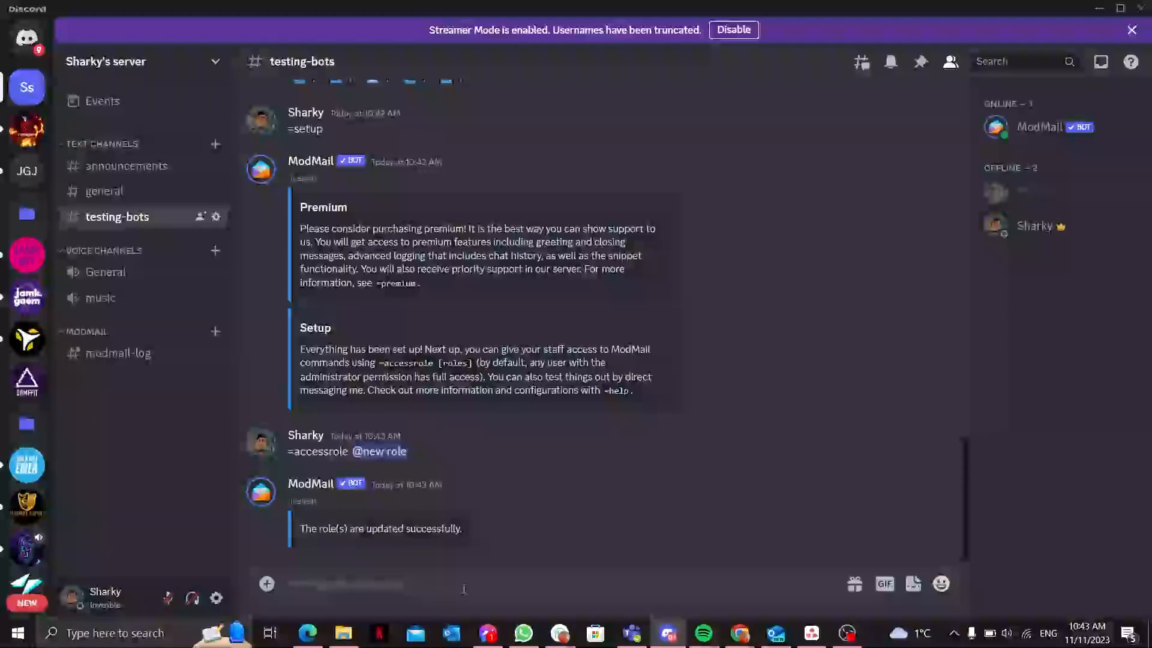
- Send =areply ahsklhalh in #testing-bots, then check that #modmail-log stays empty
type("a")
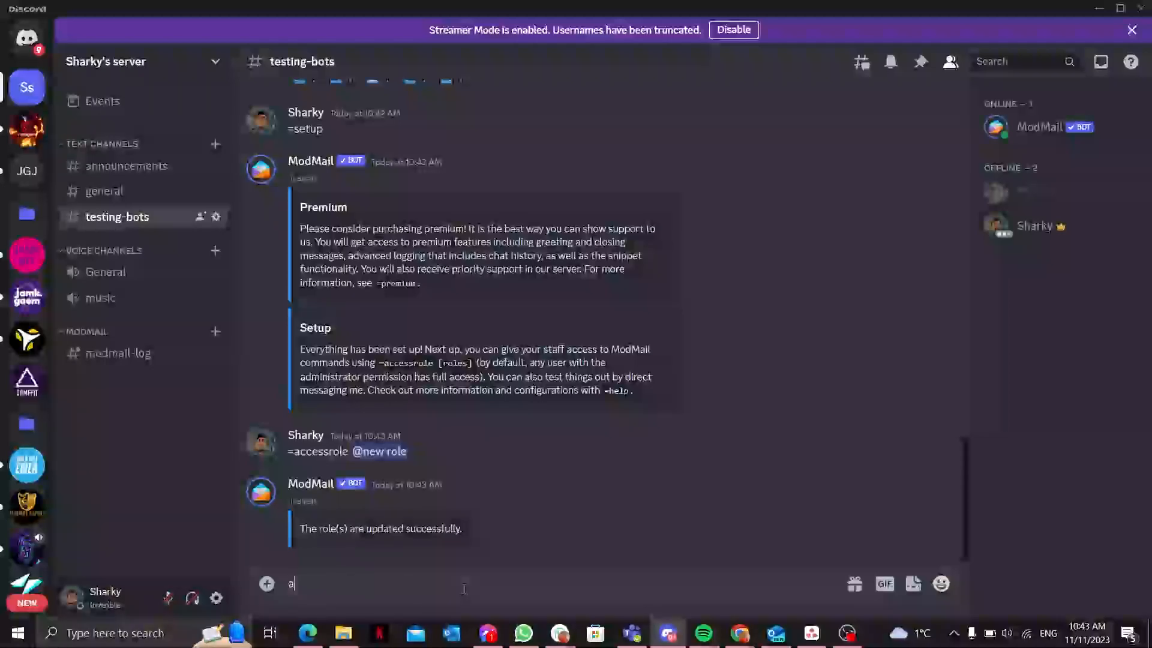
type("reply")
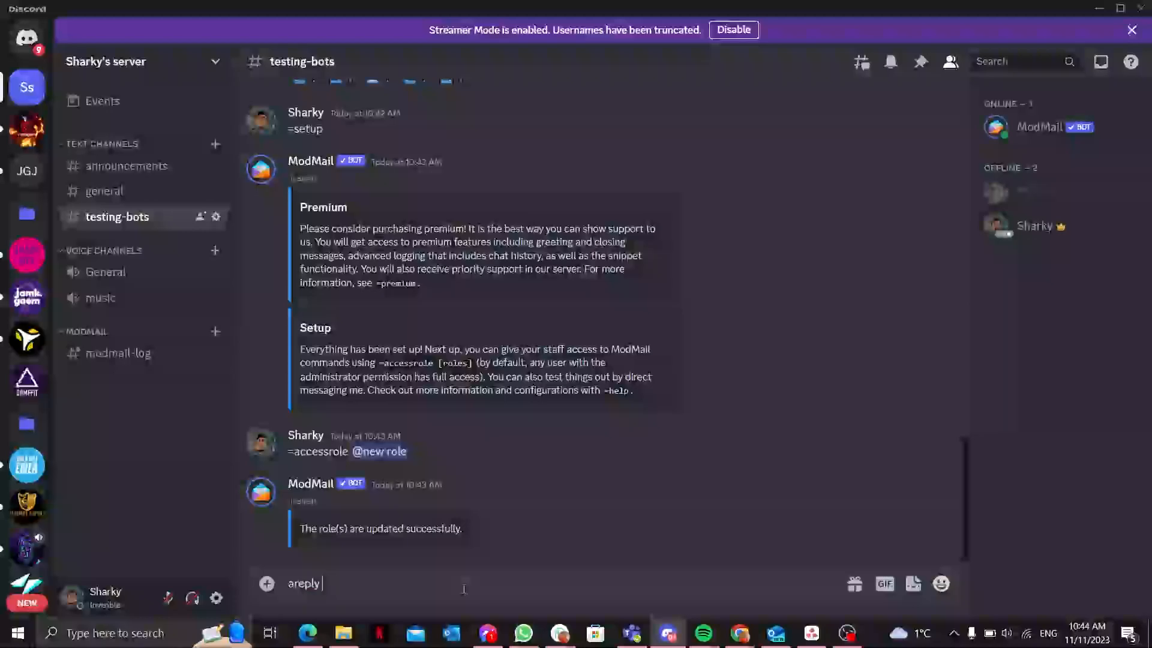
type("=a reply")
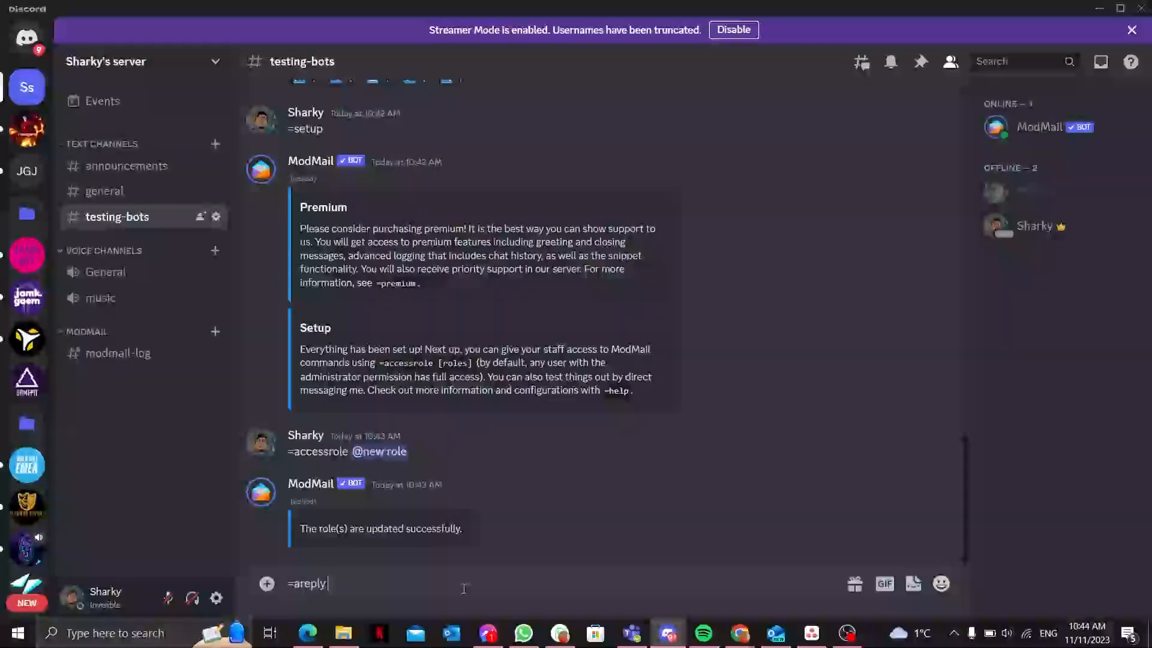
type("ahsklhalh")
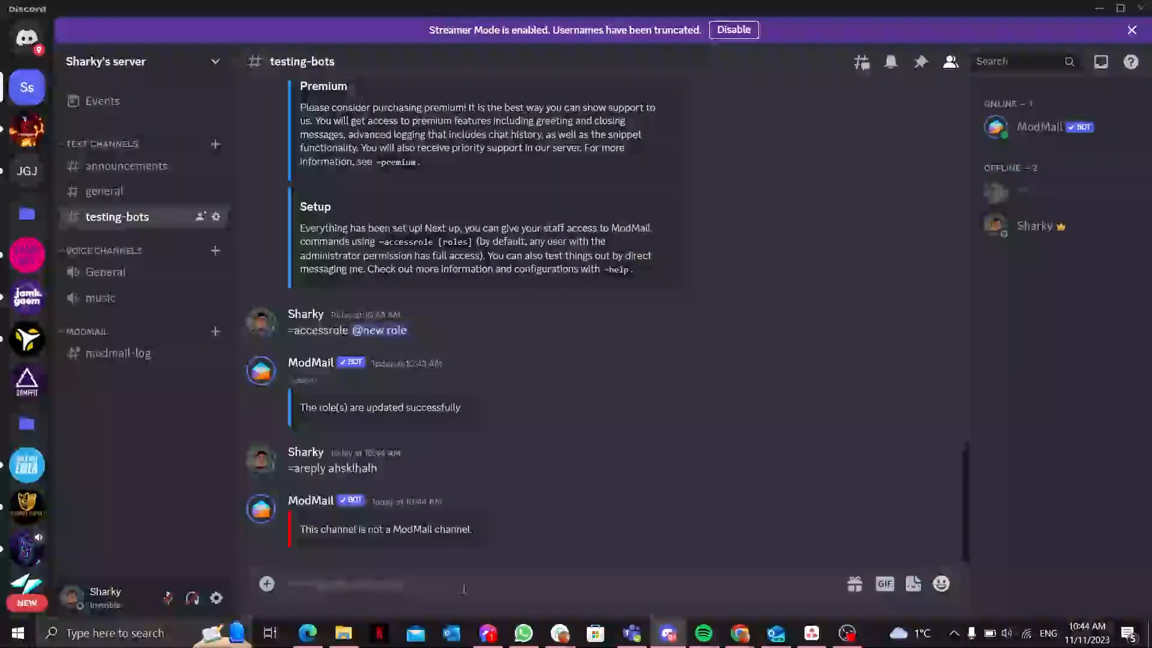
left_click_drag(360, 529, 470, 529)
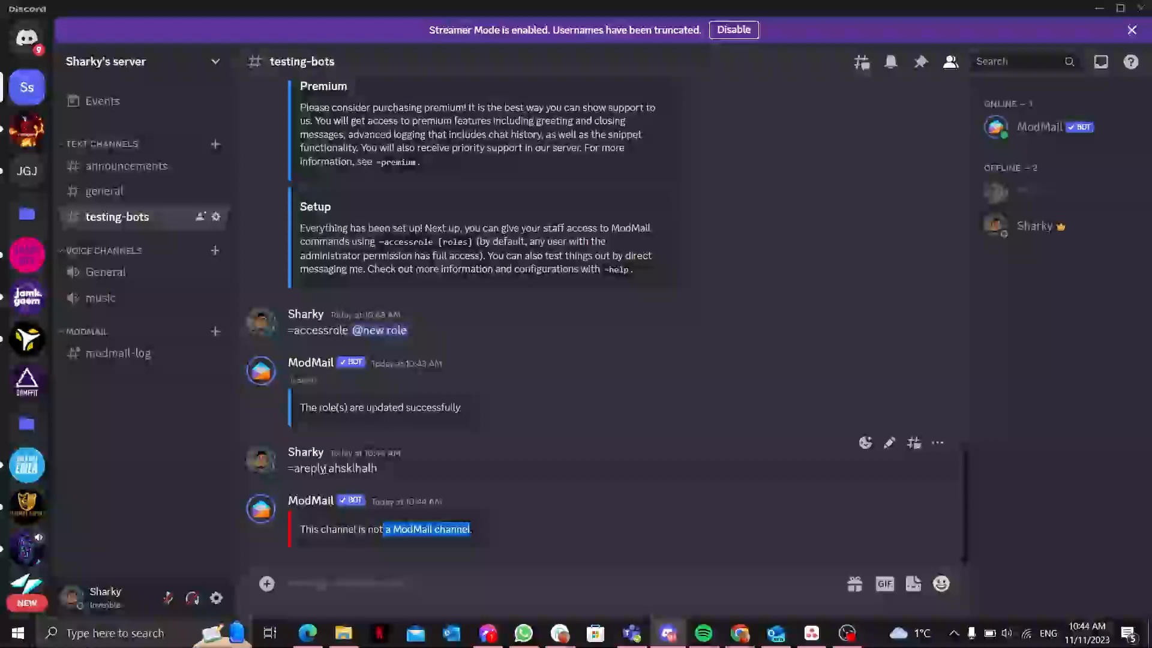
left_click(118, 353)
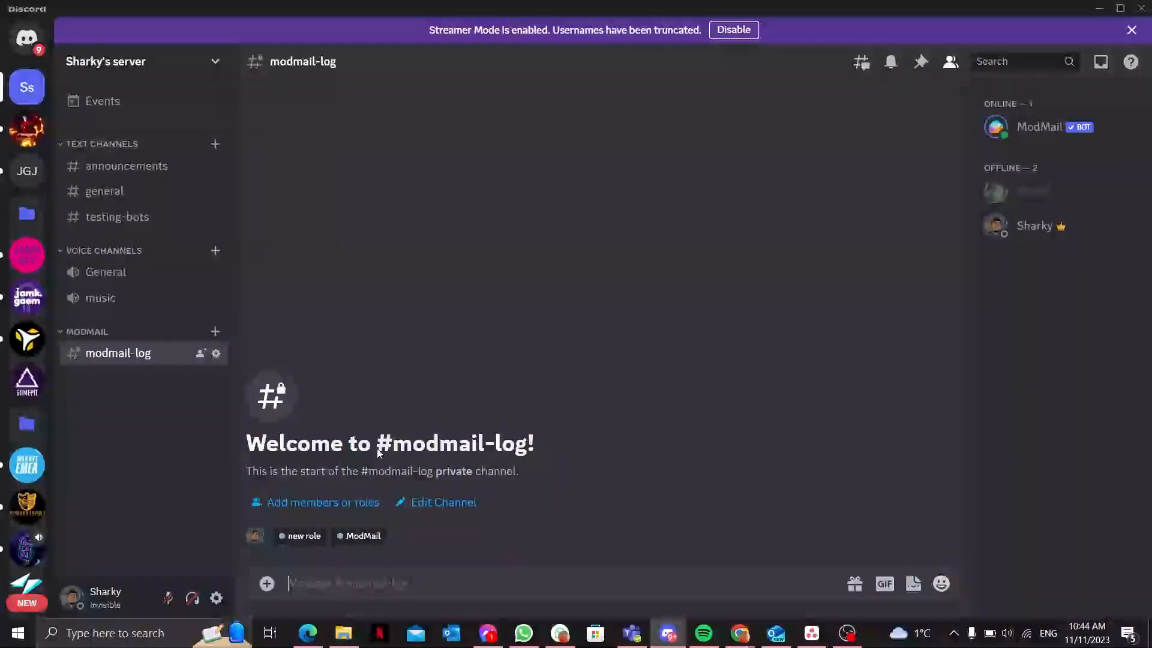
left_click(118, 216)
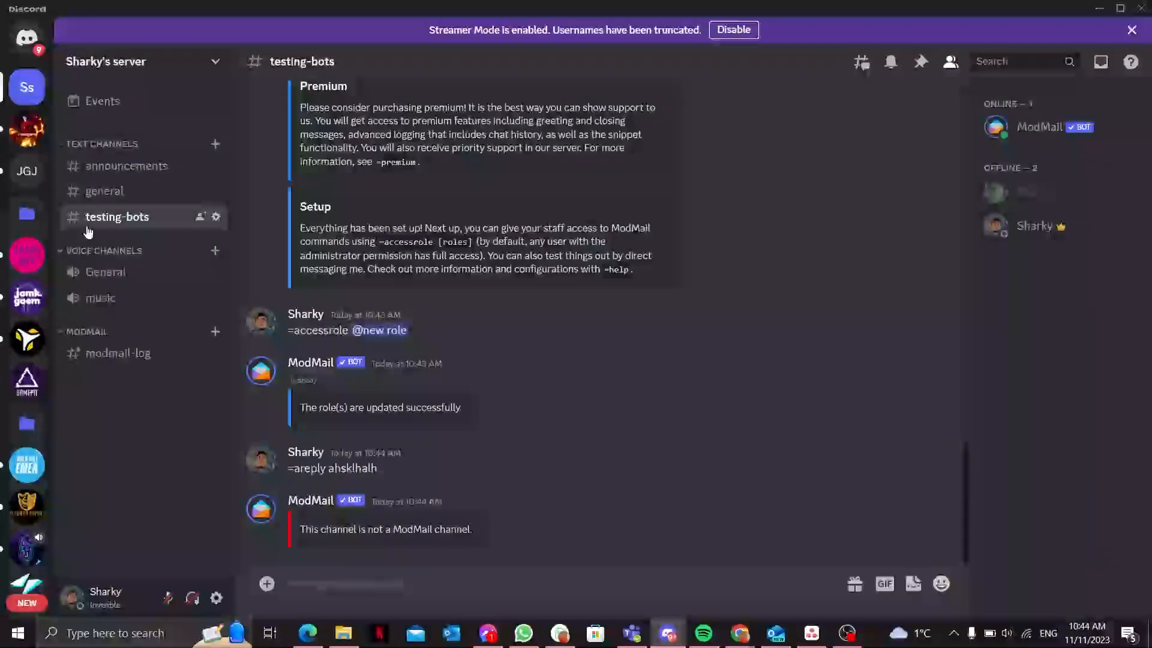